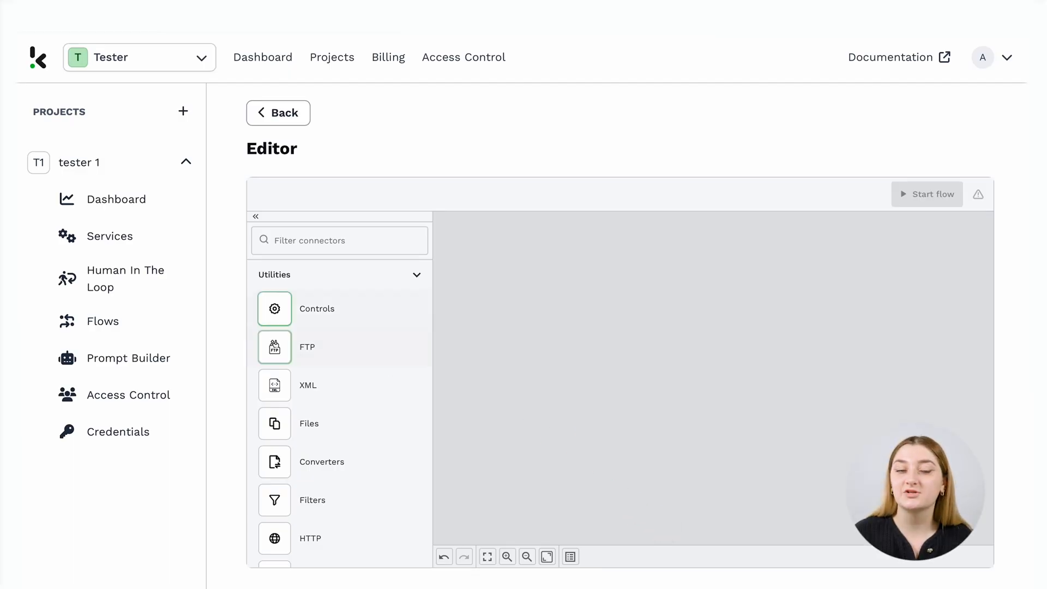
# Place a Google Drive connector on the canvas and set its action to FindFileOrFolder.
pyautogui.scroll(-3)
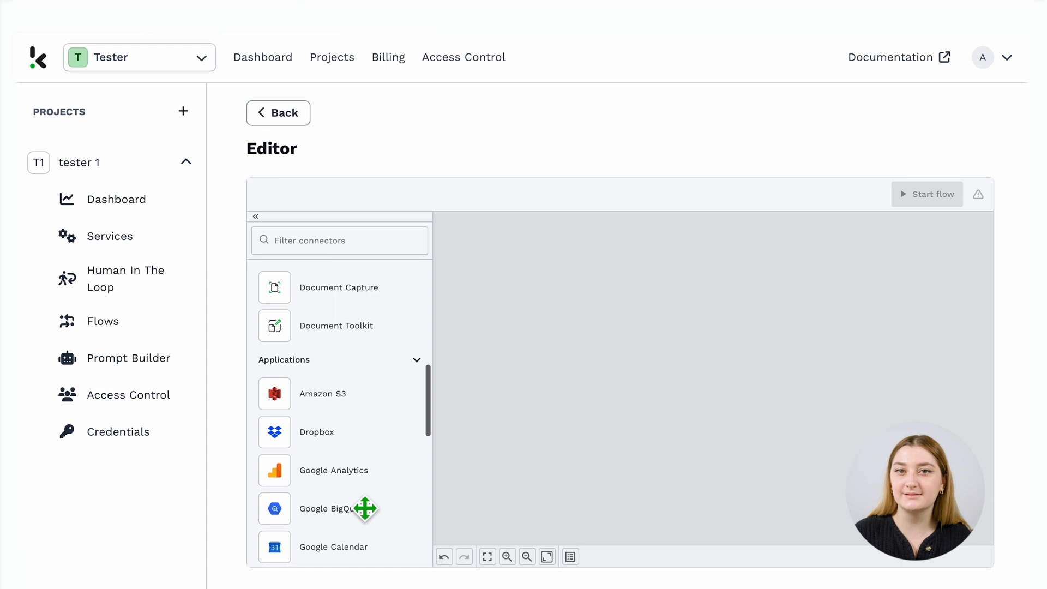
pyautogui.scroll(-3)
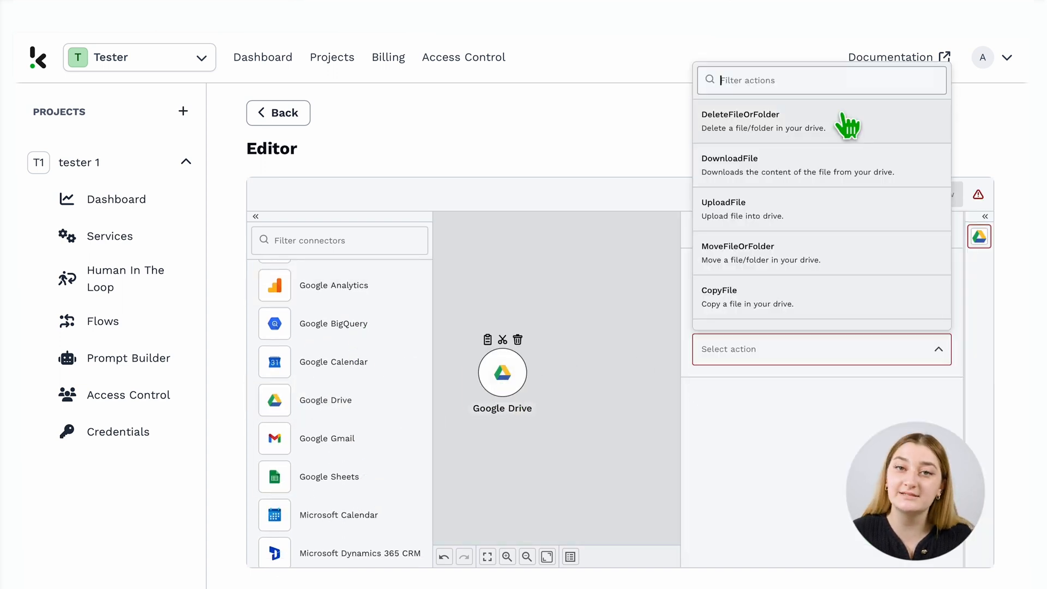
pyautogui.scroll(-3)
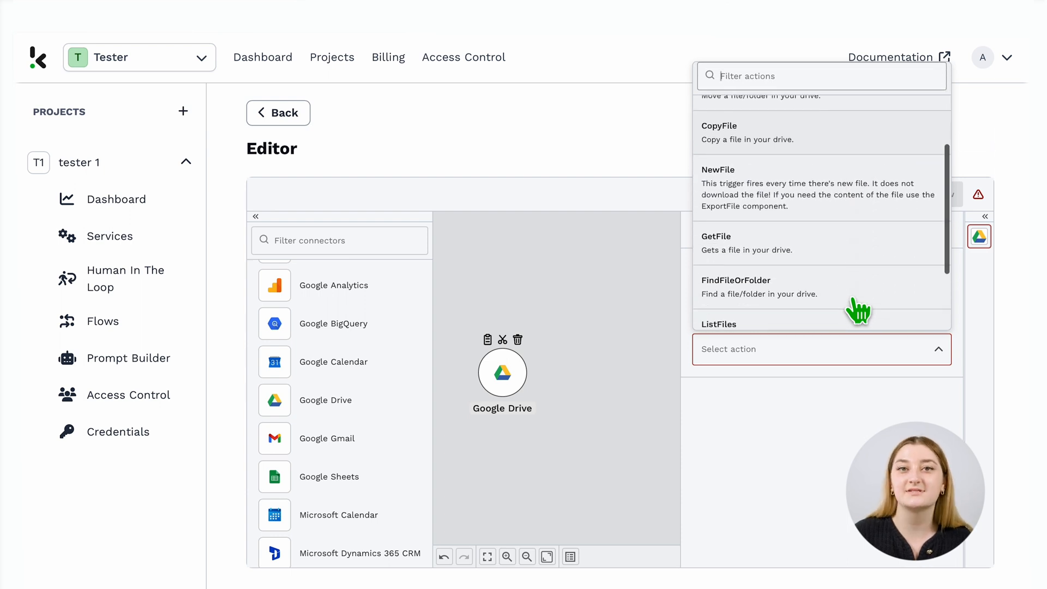
pyautogui.click(736, 281)
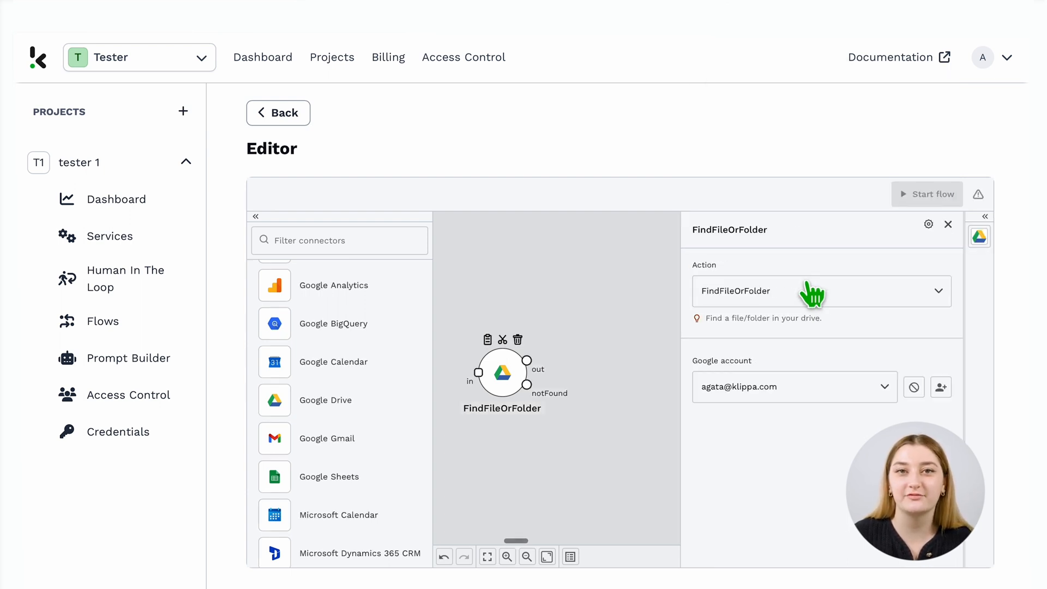
pyautogui.moveTo(703, 414)
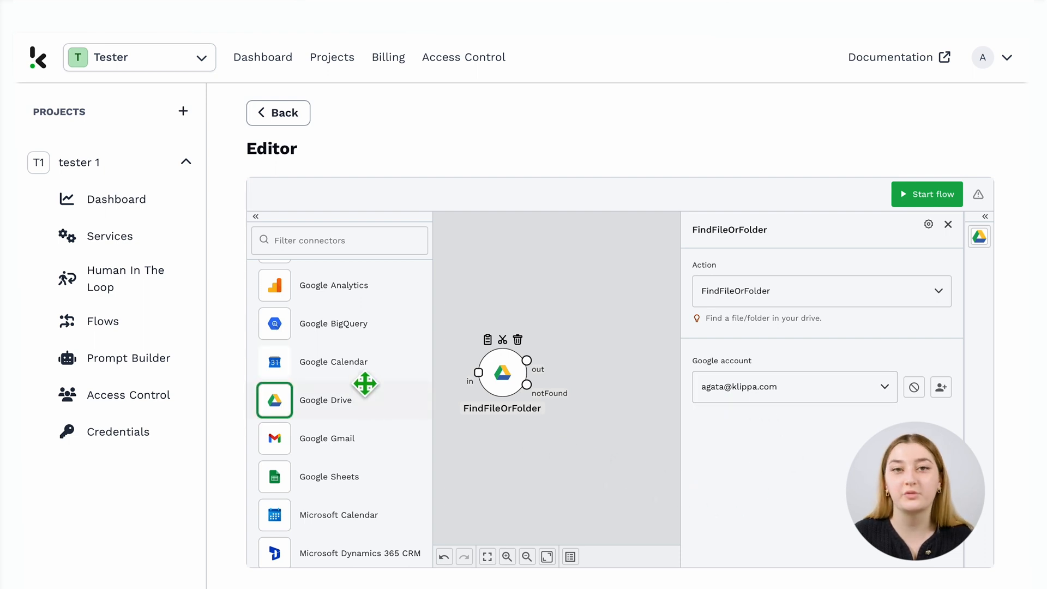
pyautogui.scroll(-3)
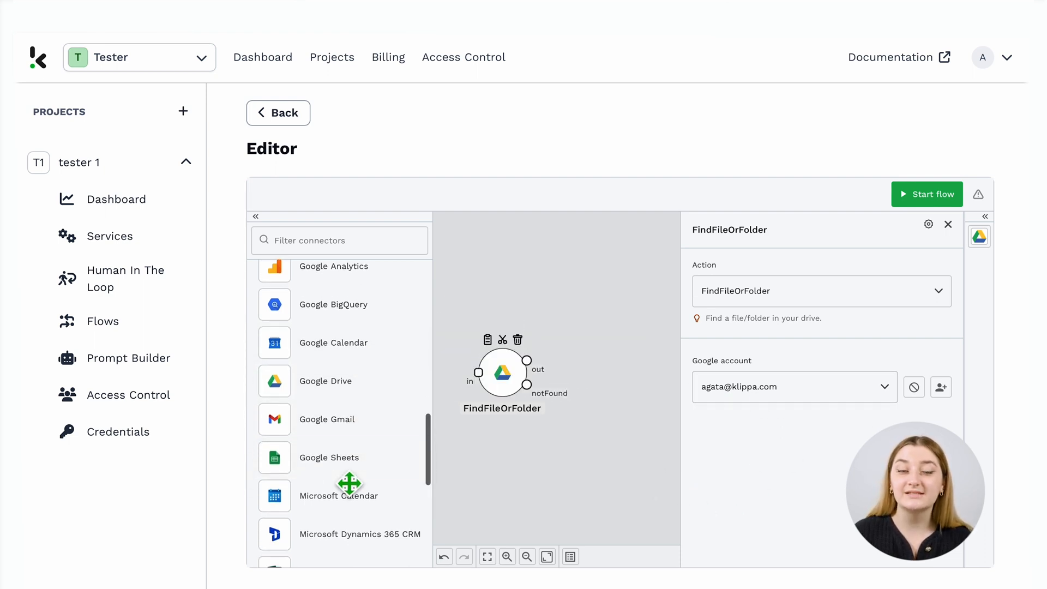
# Add a Document Capture node and set its action to Capture financial document.
pyautogui.scroll(3)
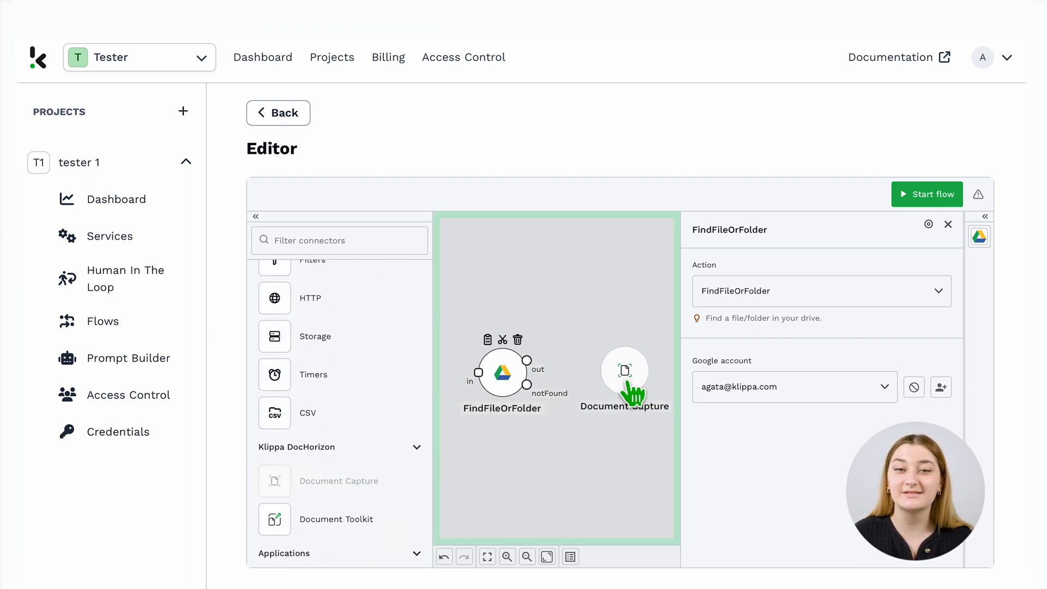
pyautogui.click(626, 372)
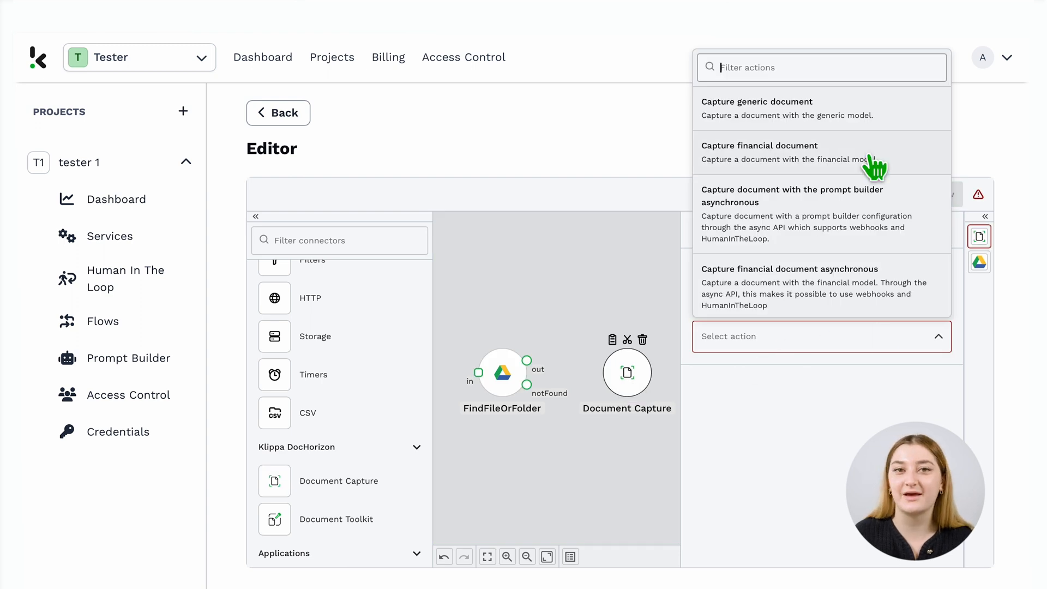
pyautogui.moveTo(869, 304)
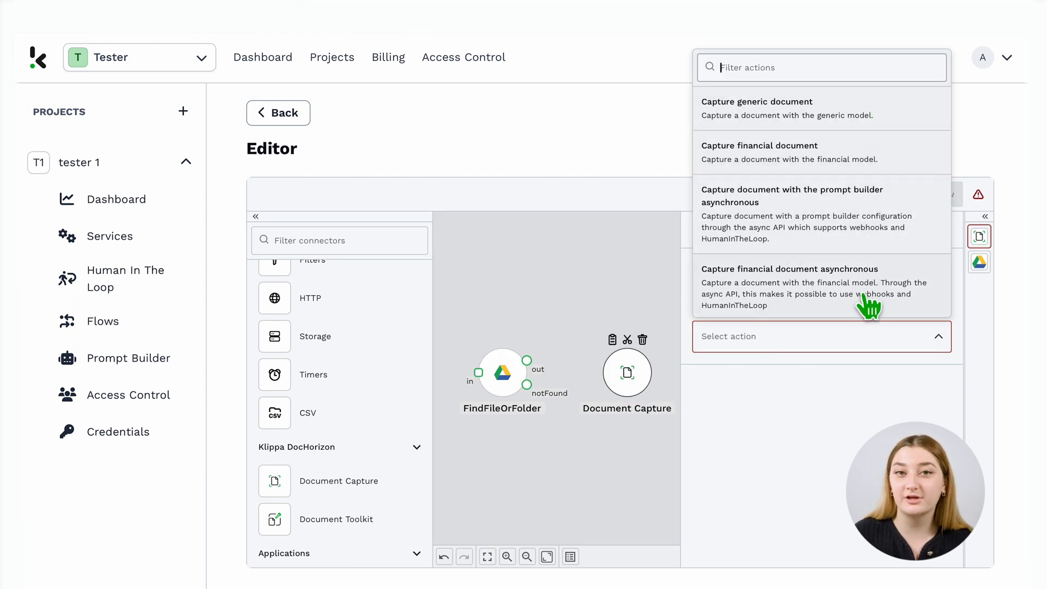
pyautogui.click(760, 145)
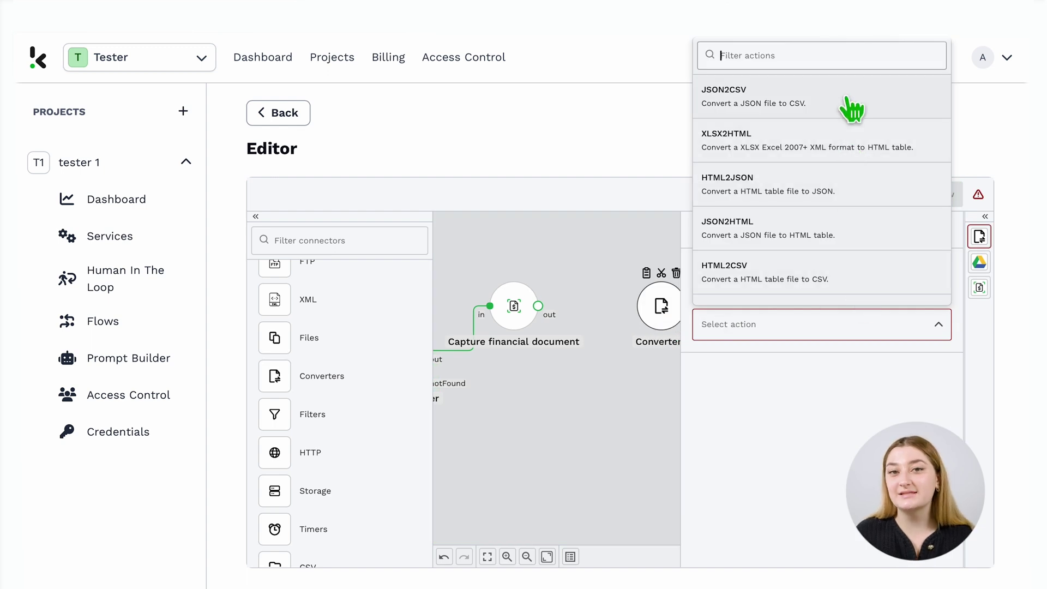
pyautogui.moveTo(840, 284)
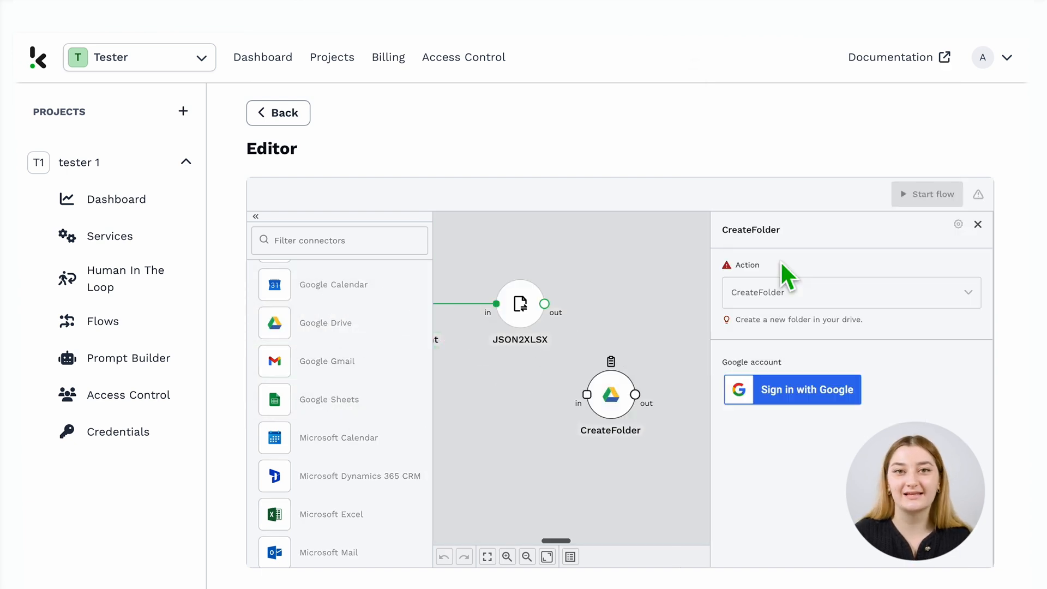
# Set the new Google Drive node's action to CreateFolder.
pyautogui.click(792, 389)
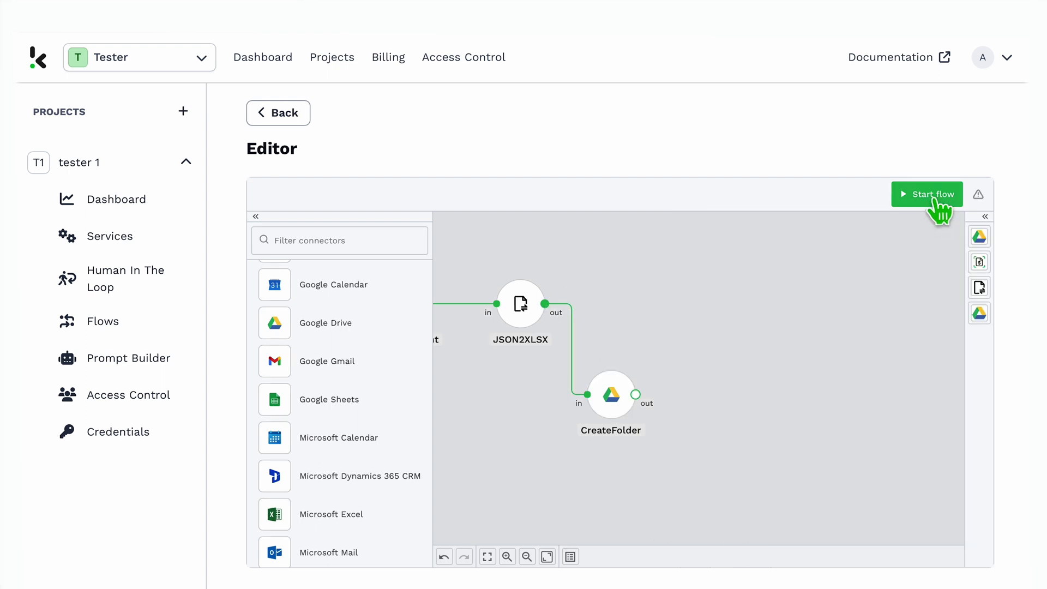
# Start the flow so all four connected steps run.
pyautogui.click(927, 194)
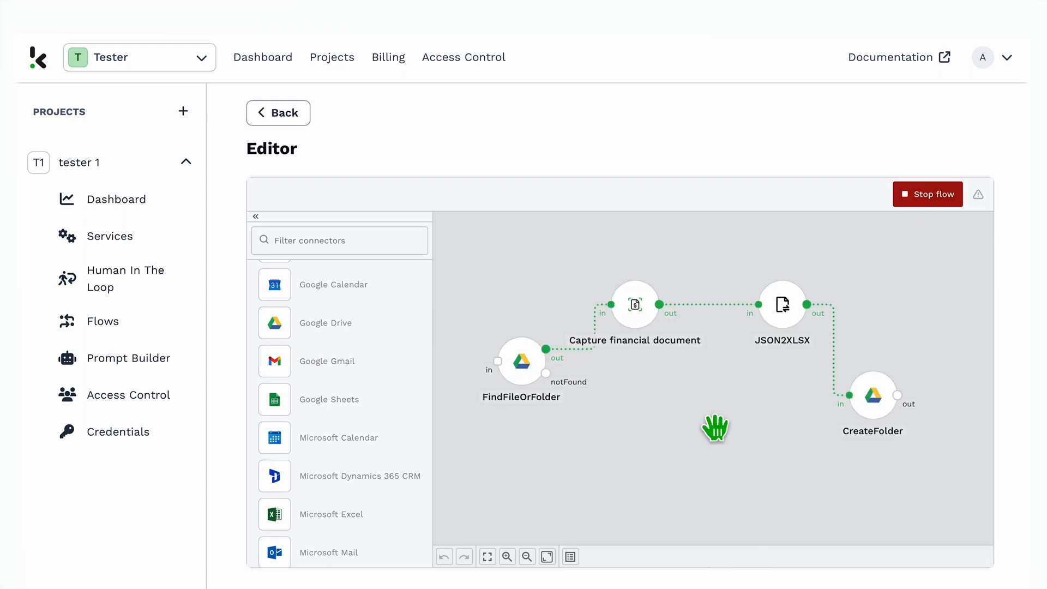